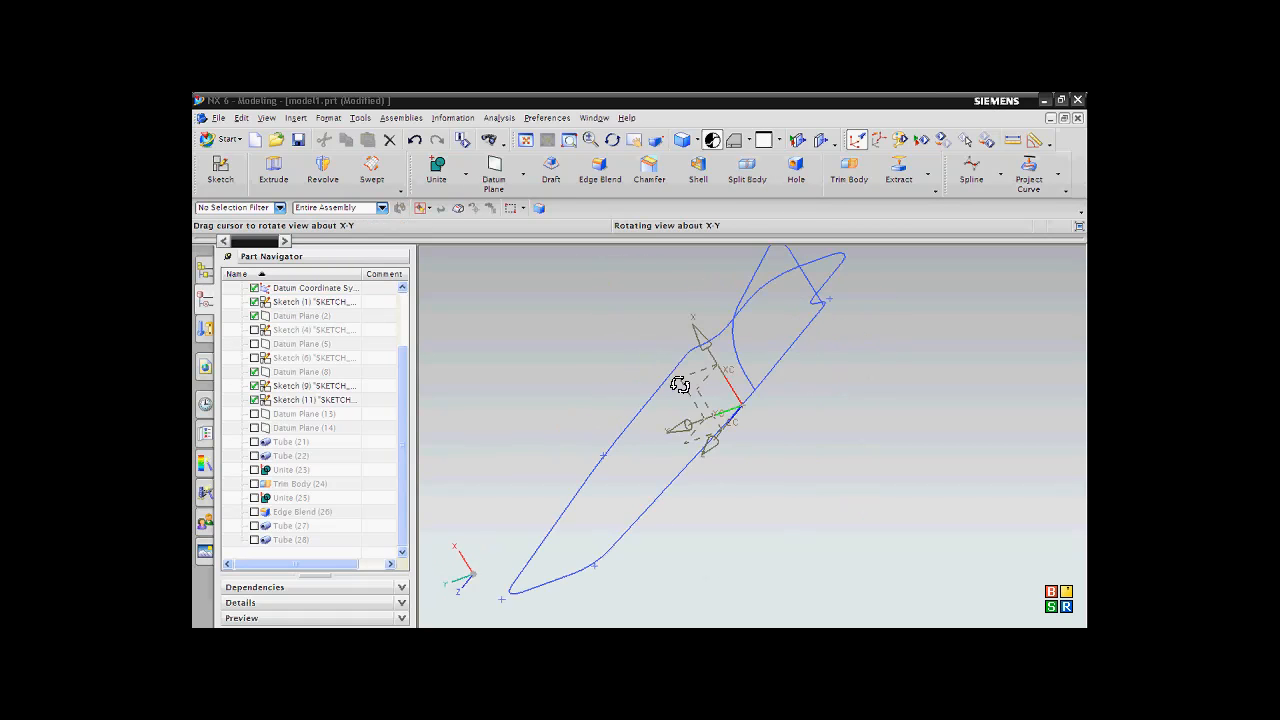
Orbit around the frame sketches and select the base loop sketch
drag(680, 386, 668, 377)
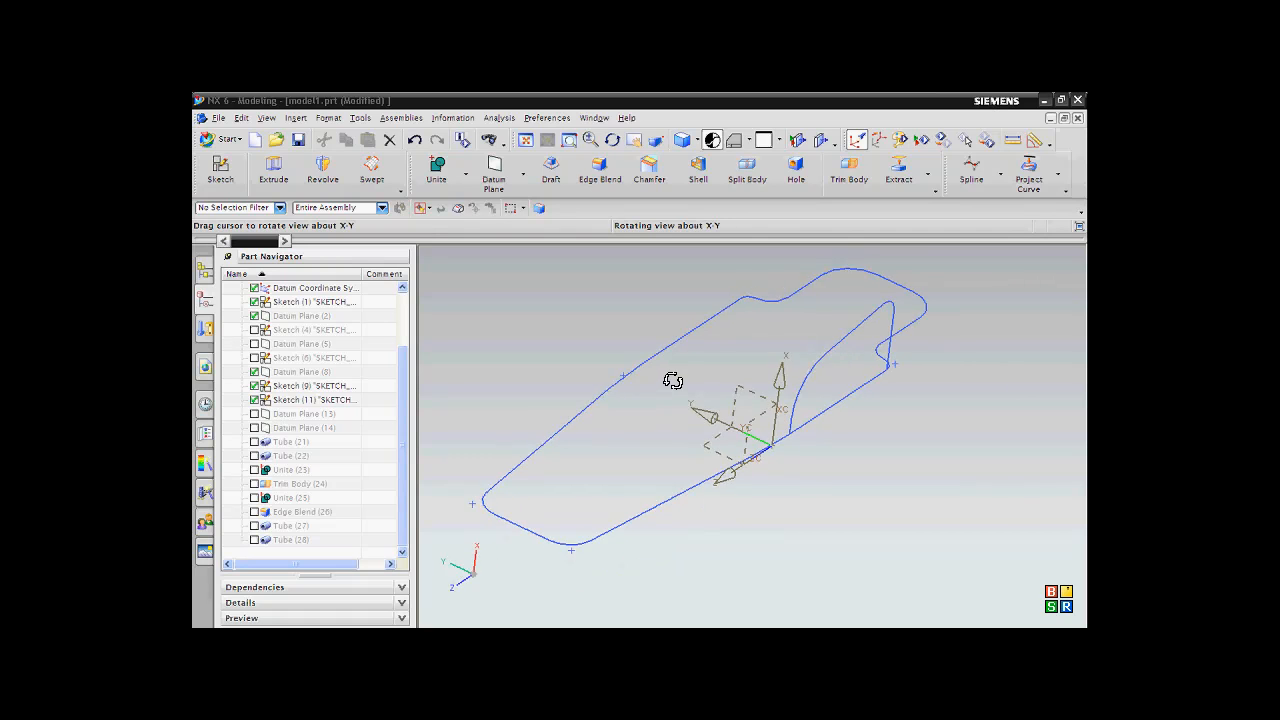
drag(673, 380, 690, 363)
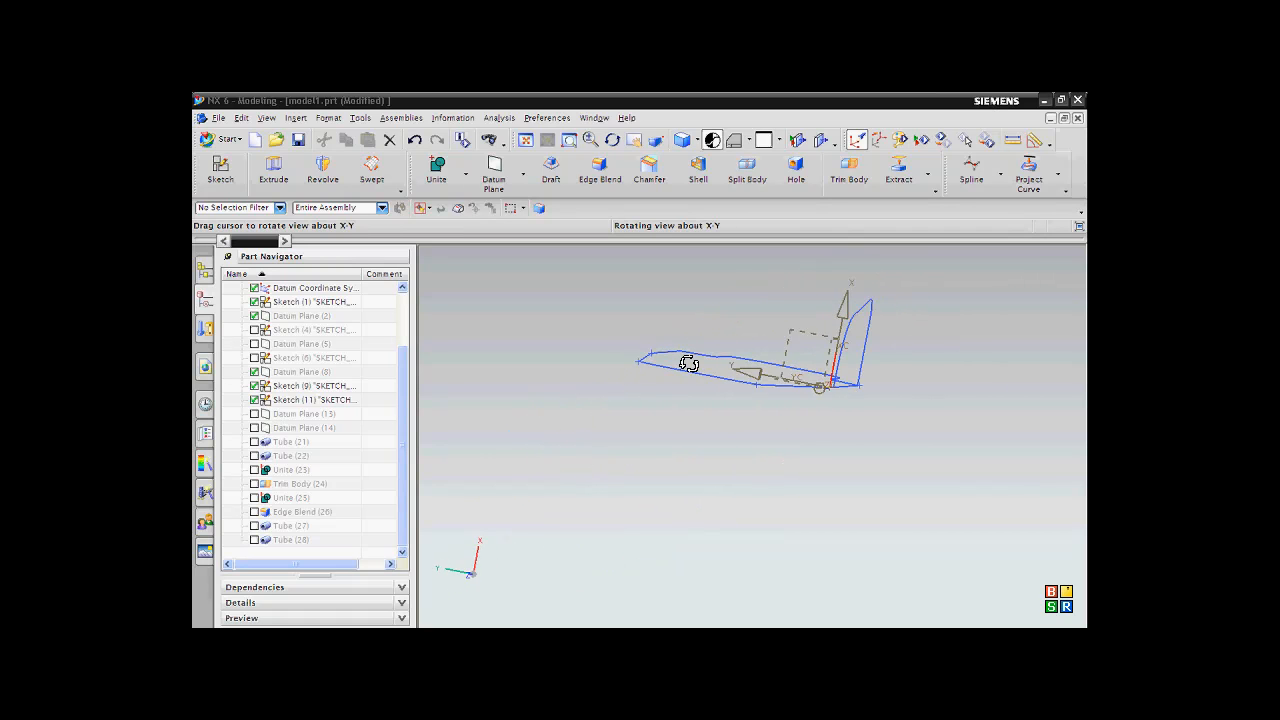
drag(690, 363, 675, 374)
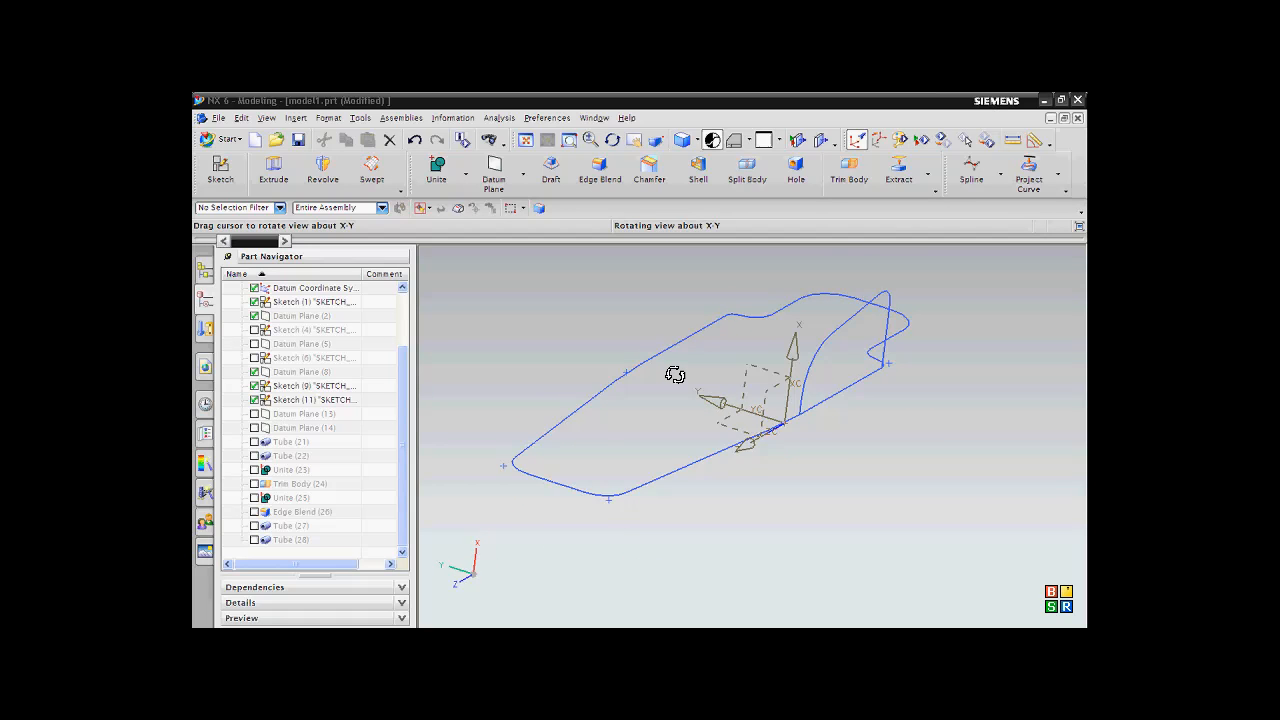
click(314, 301)
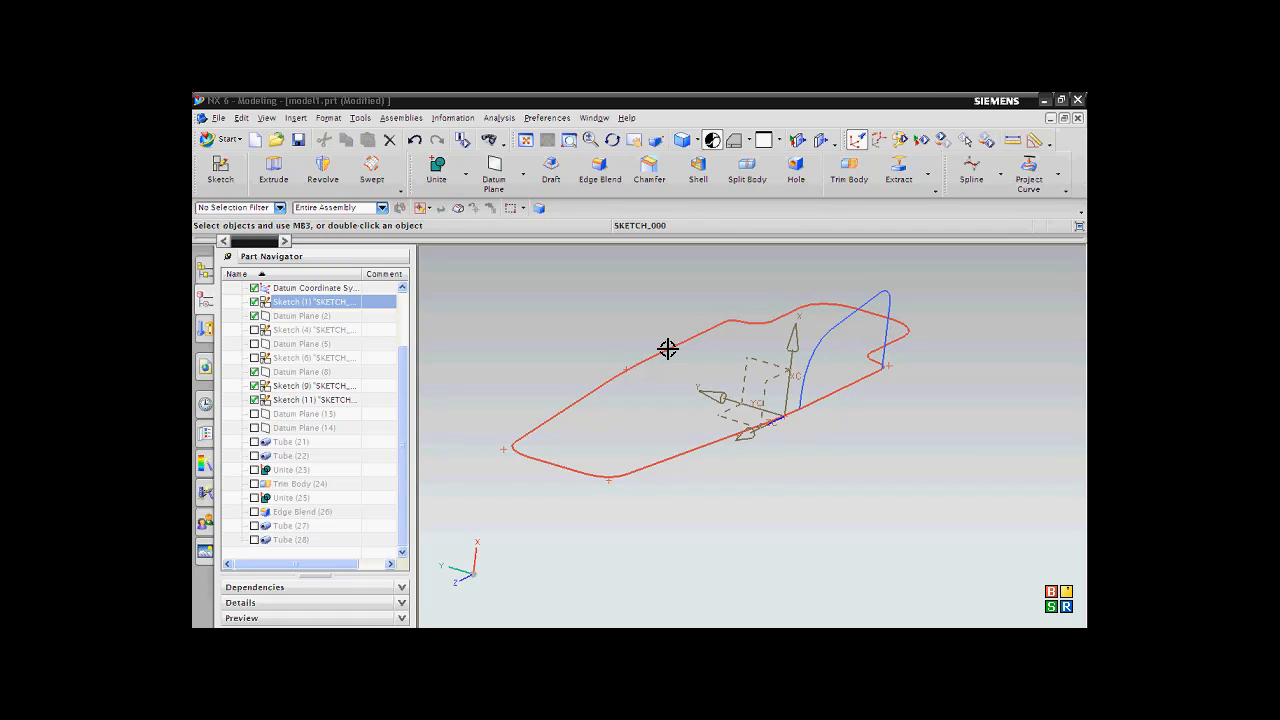
drag(667, 349, 641, 321)
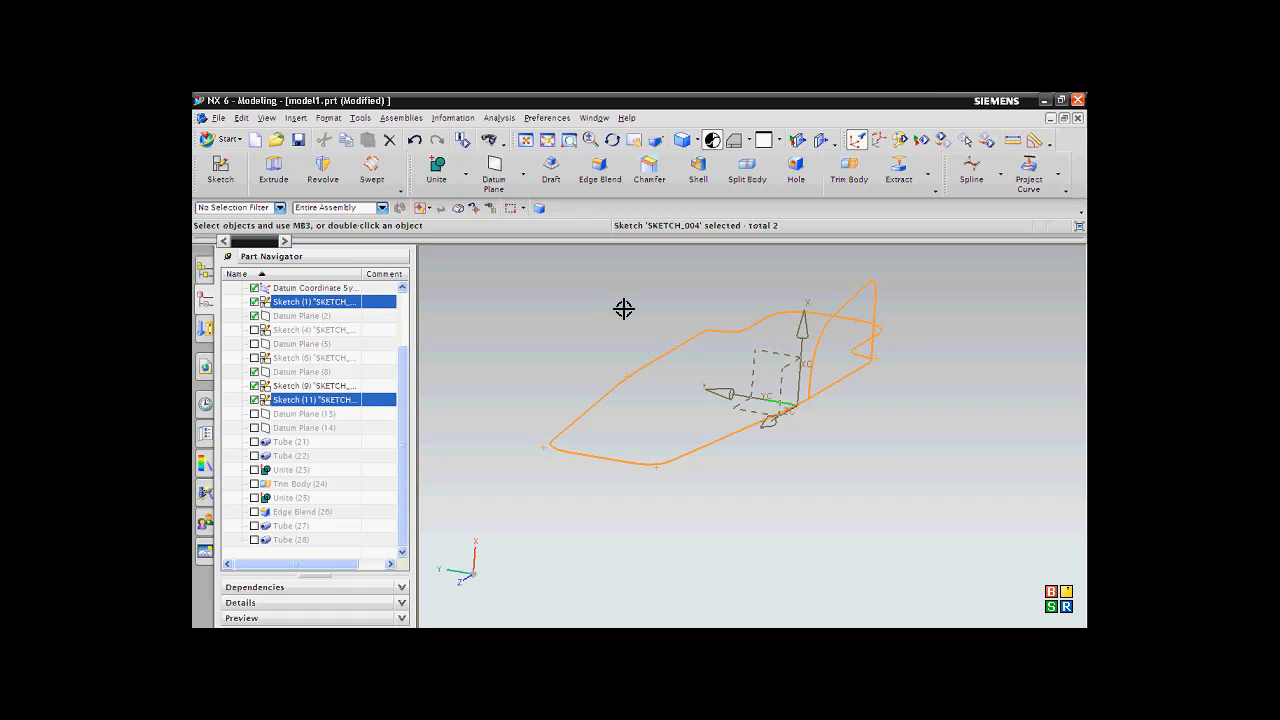
mouse_move(497, 301)
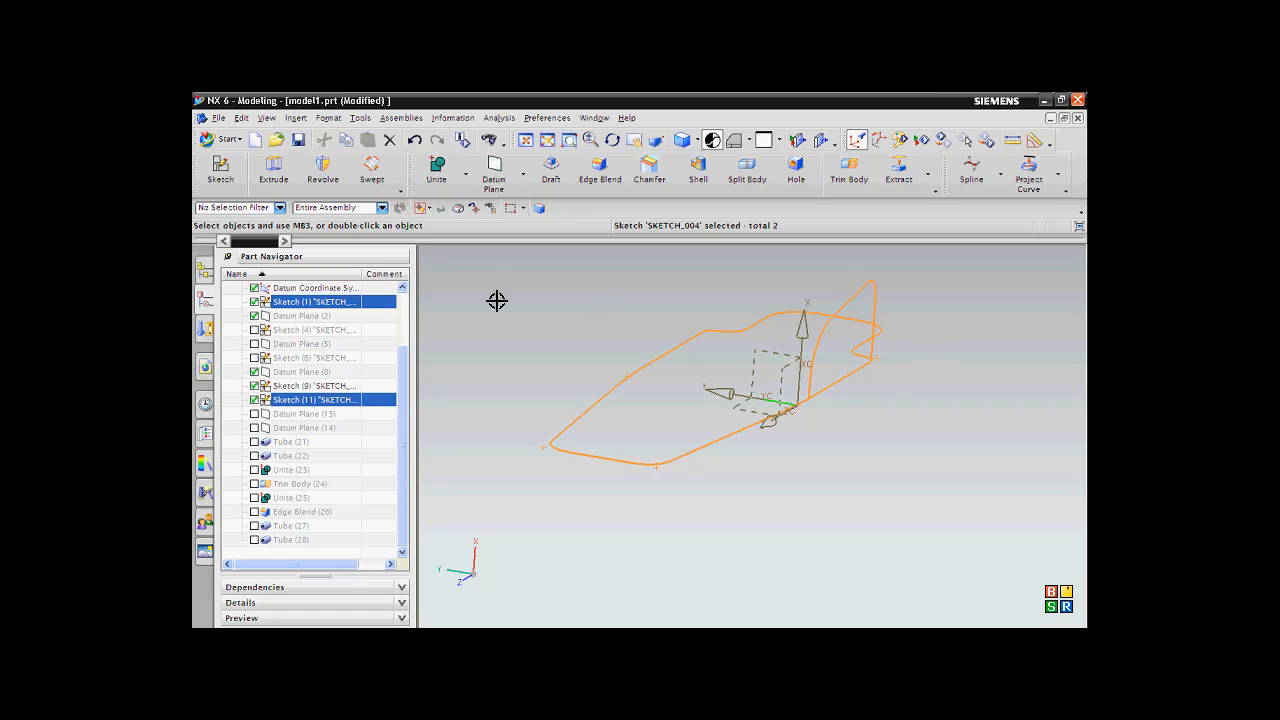
mouse_move(563, 365)
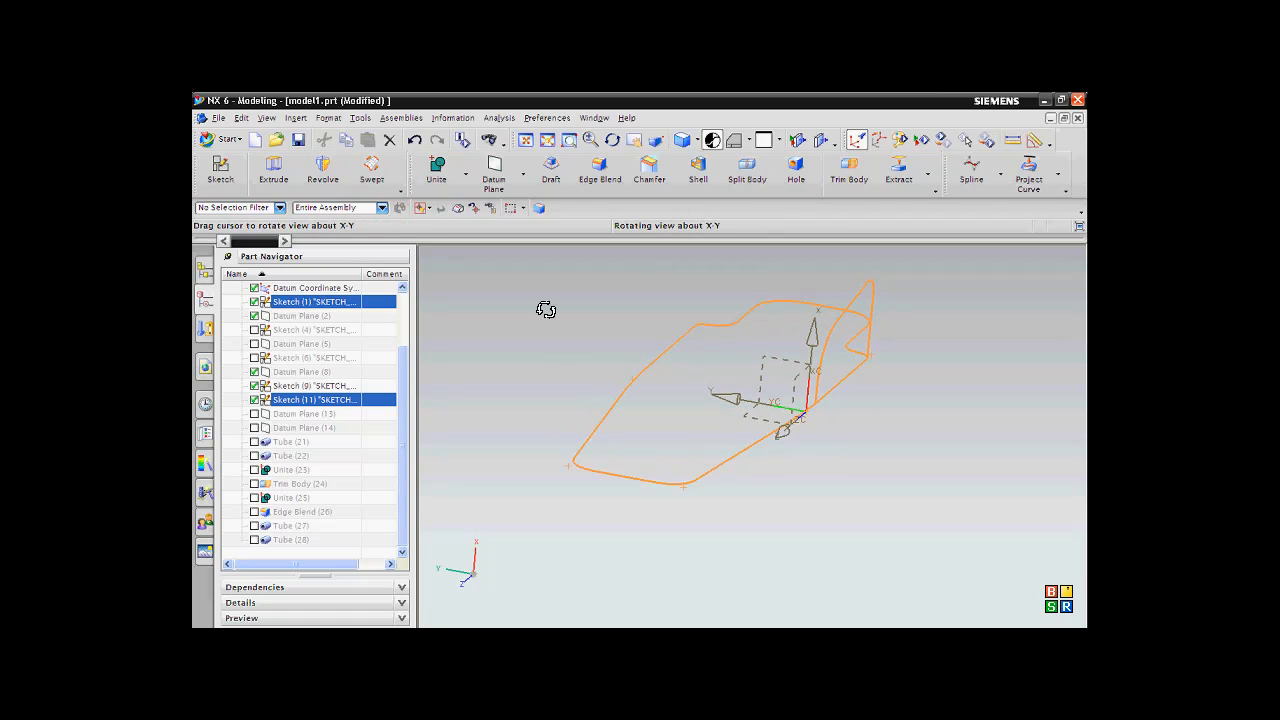
Sweep a tube along the base loop curves with 10 mm outer and 8 mm inner diameter
click(295, 117)
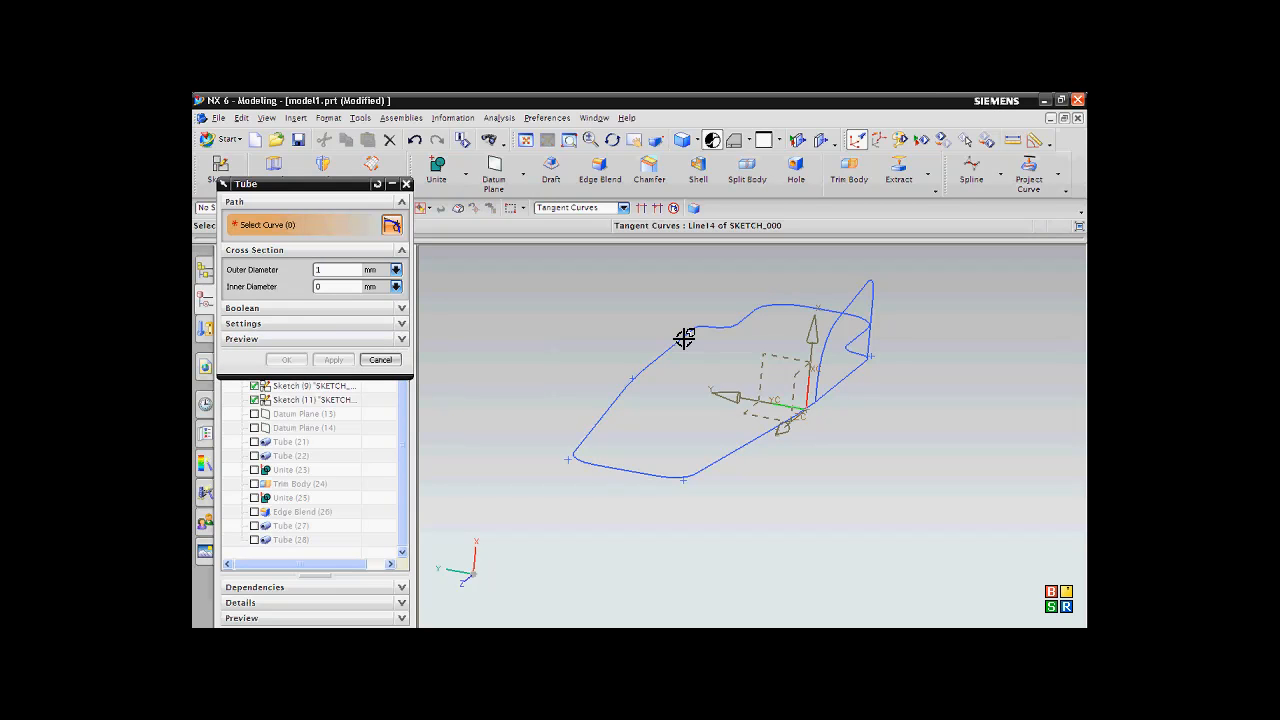
click(683, 338)
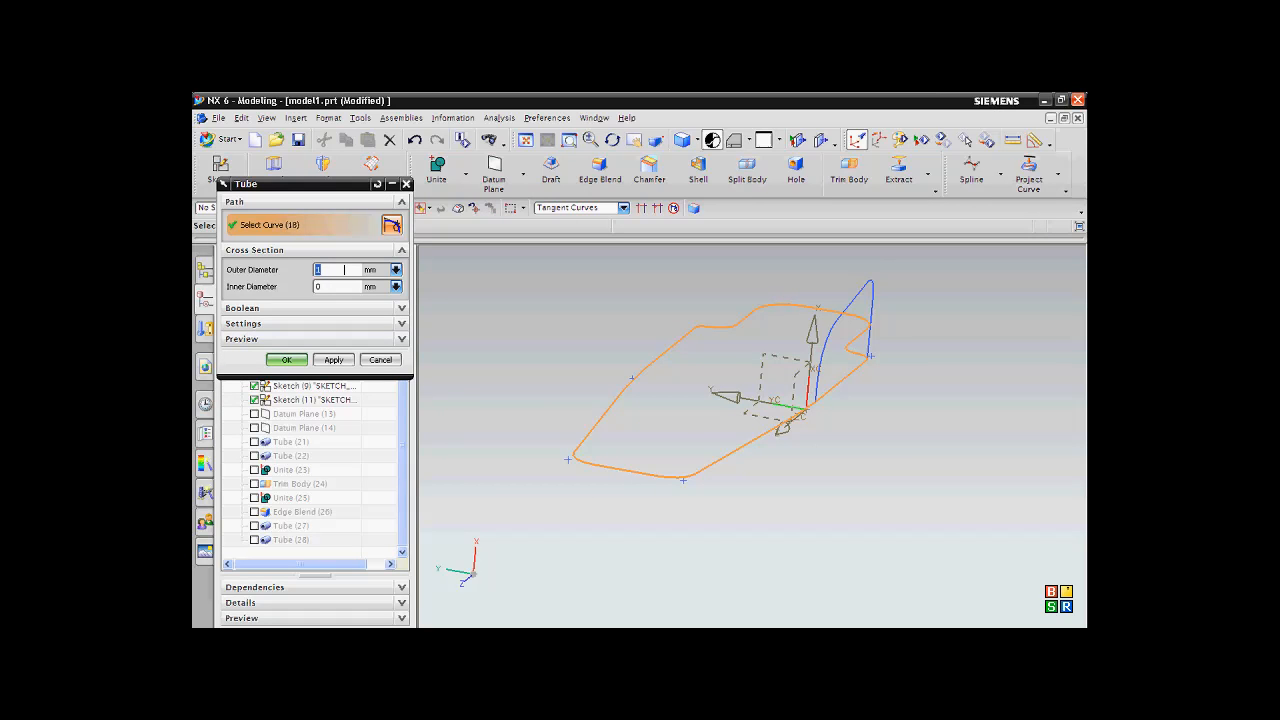
text(10)
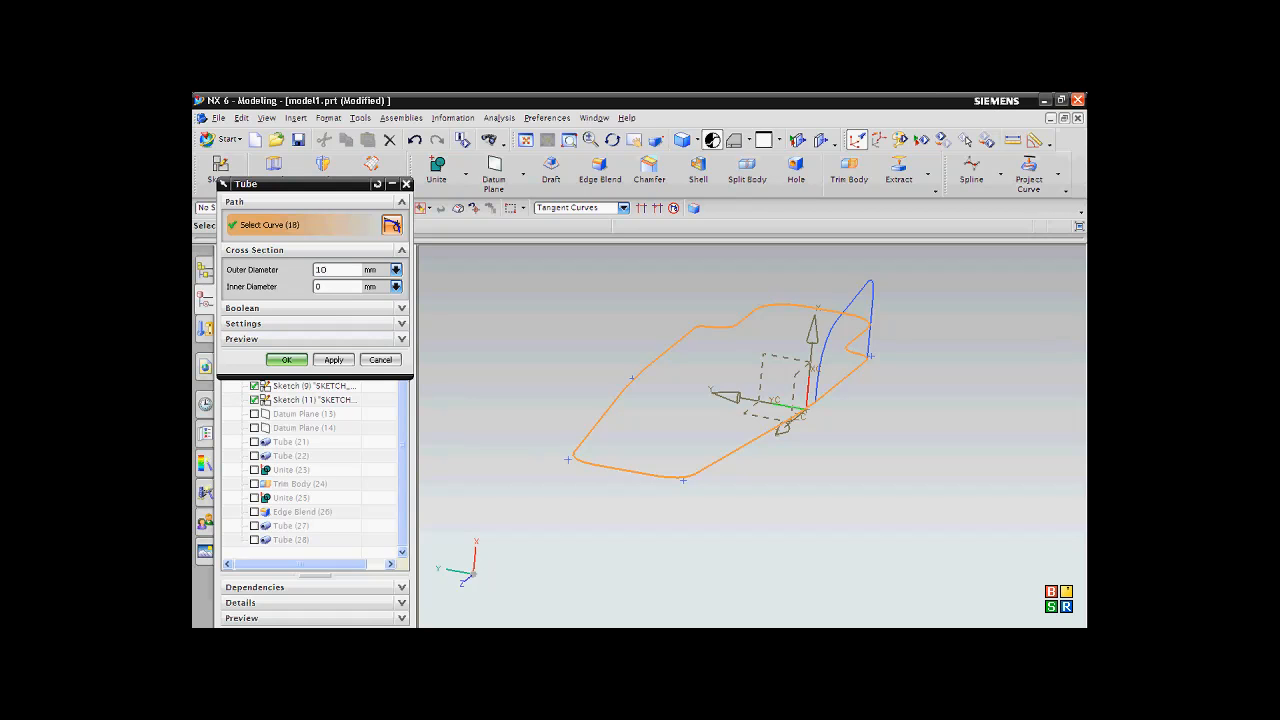
mouse_move(337, 303)
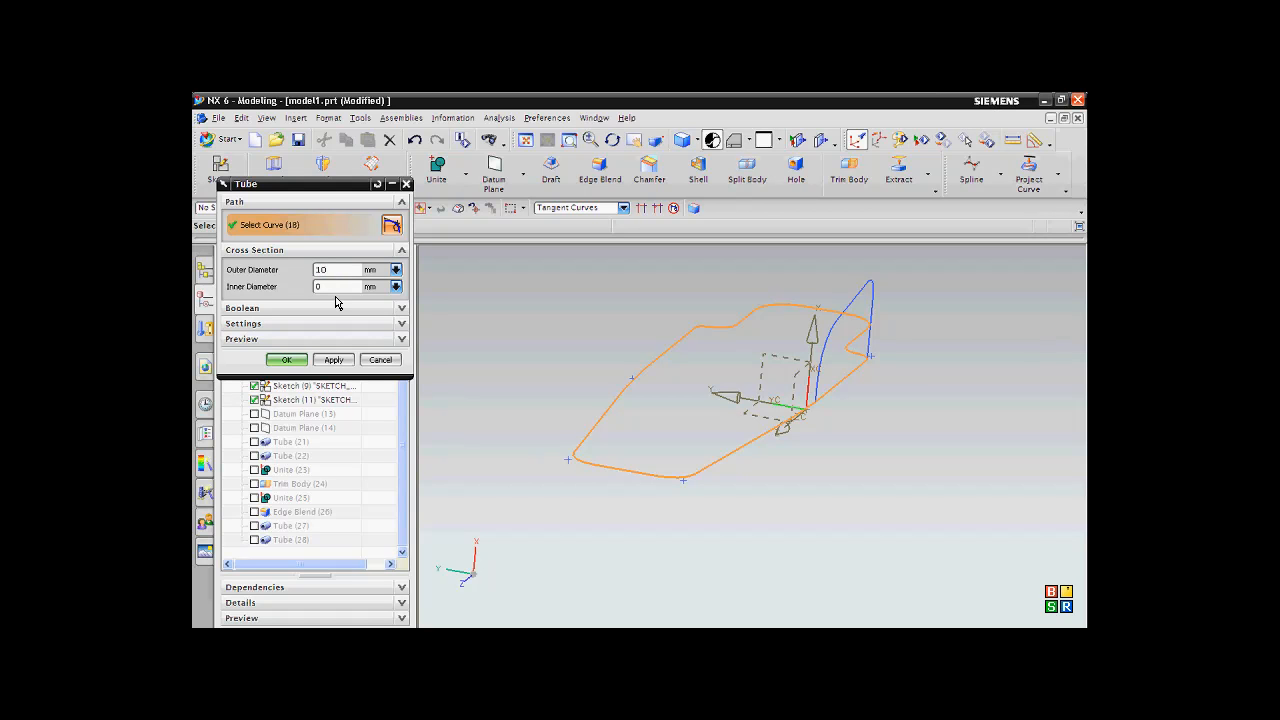
click(340, 286)
text(8)
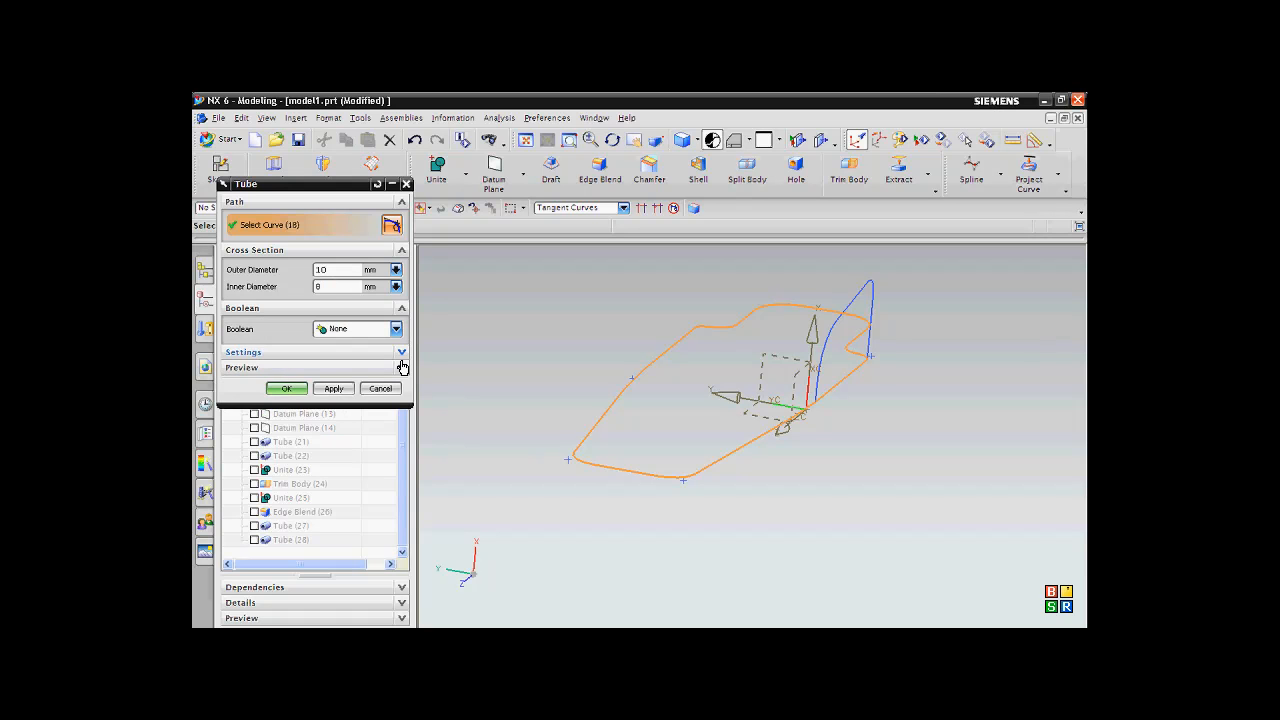
click(402, 352)
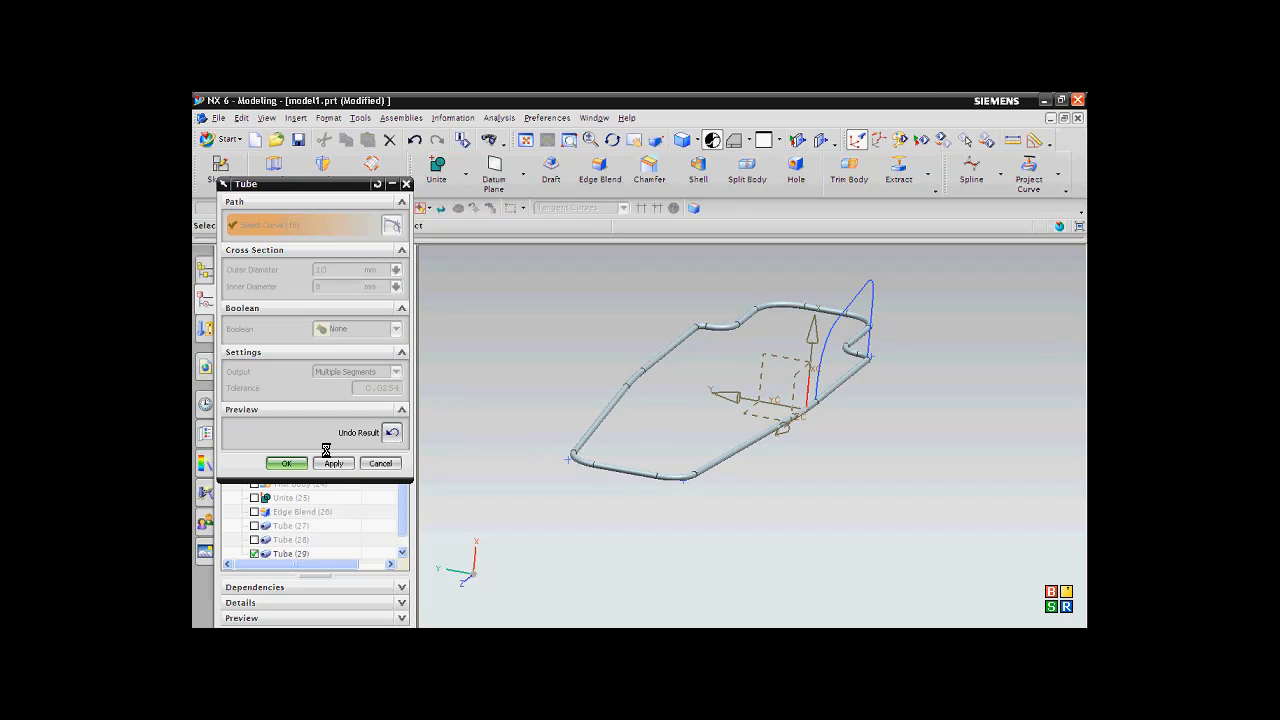
click(393, 432)
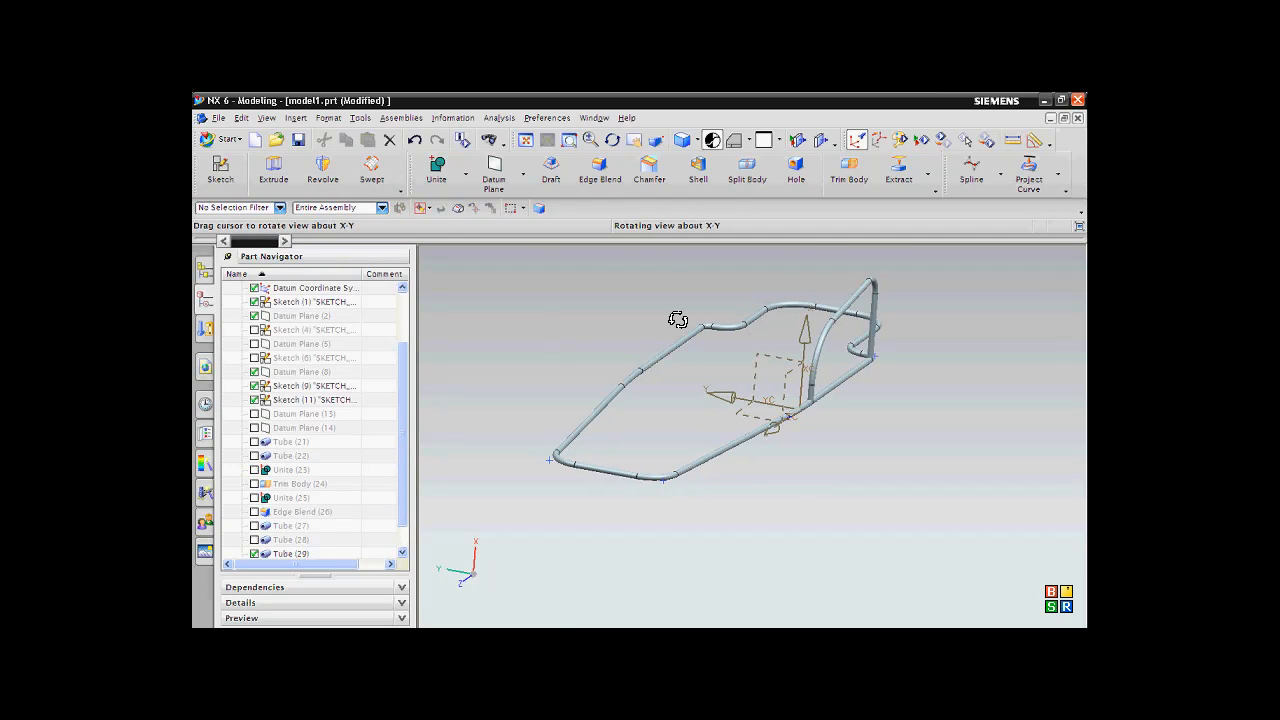
Orbit the model edge-on and back to oblique, then begin a Trim Body on the hoop tube
drag(678, 319, 789, 382)
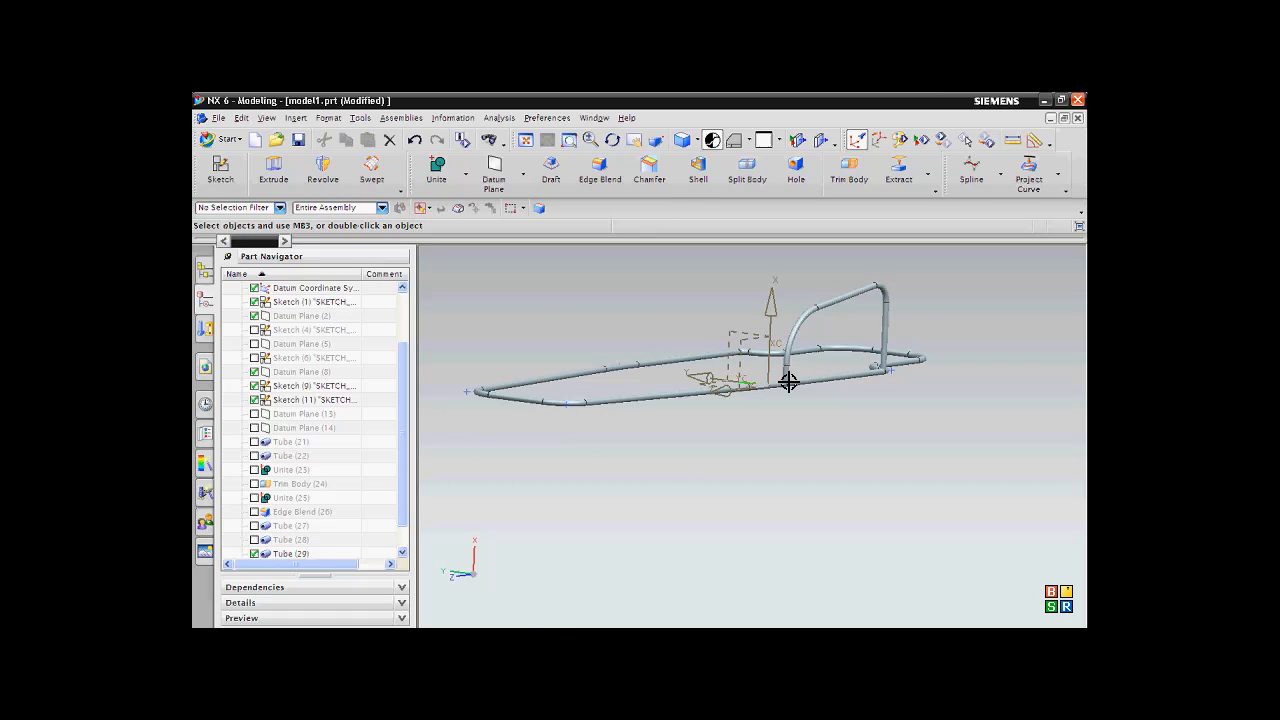
drag(790, 382, 693, 318)
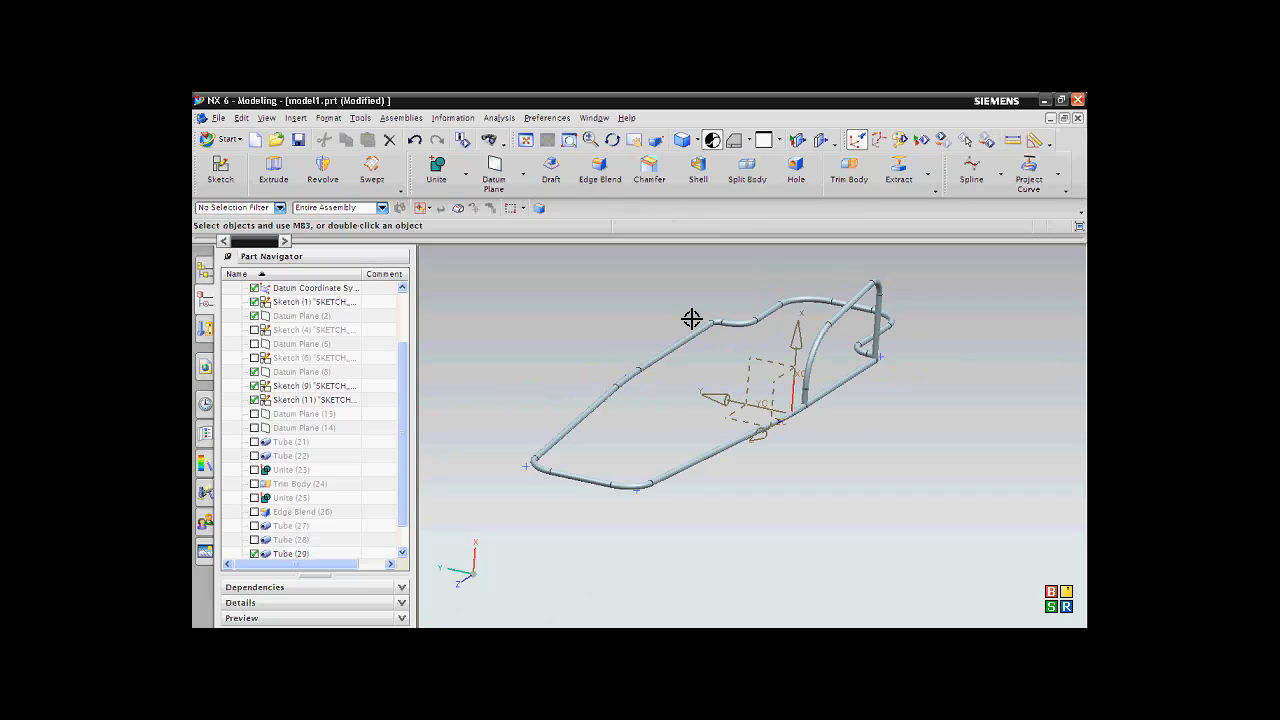
mouse_move(765, 428)
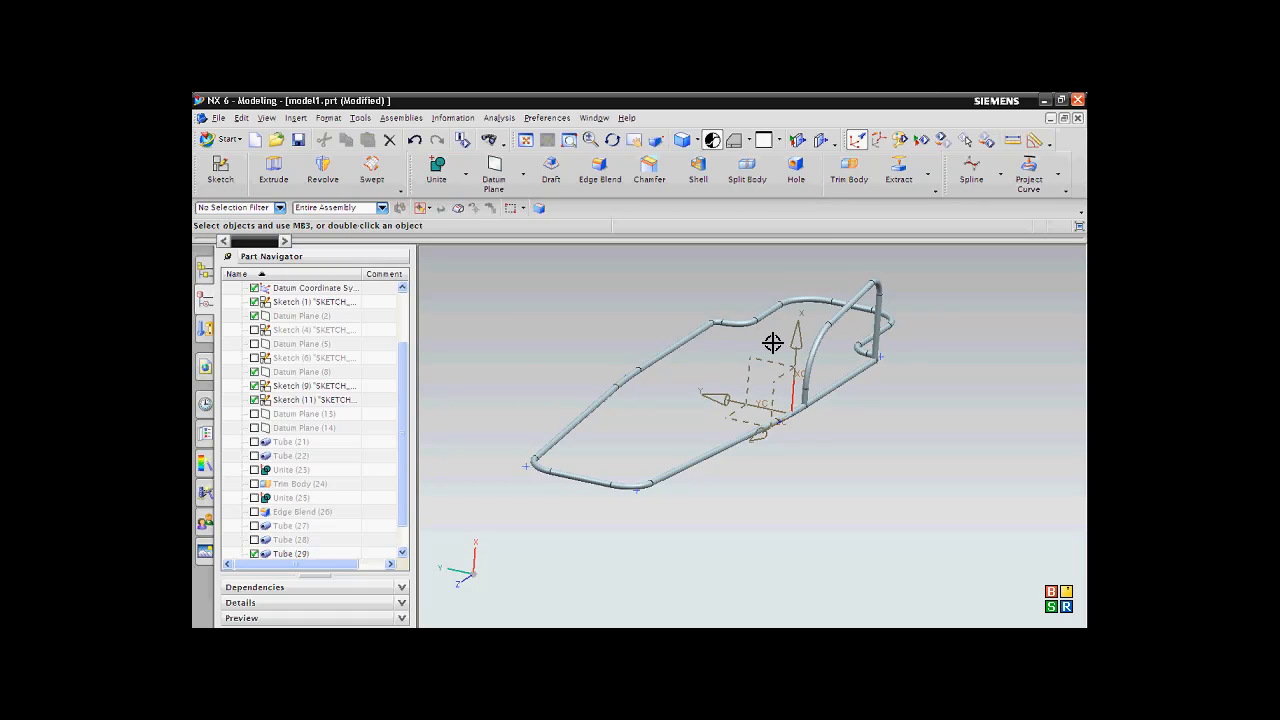
mouse_move(513, 327)
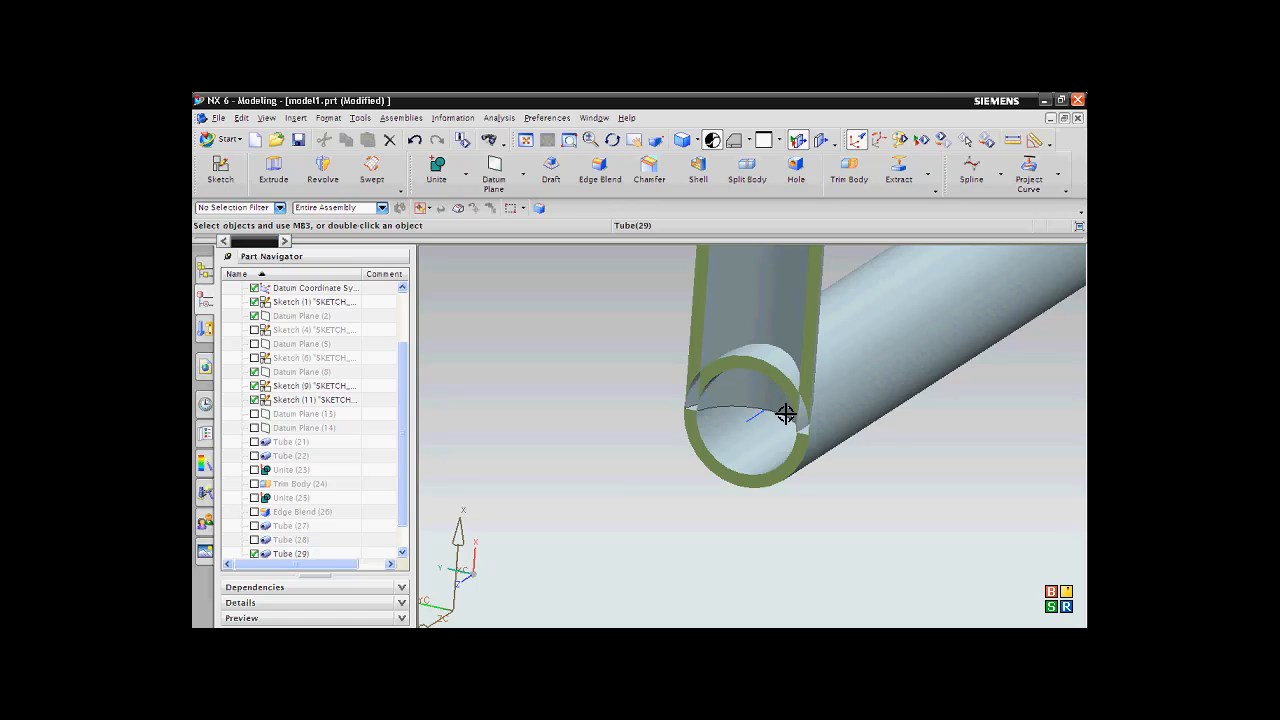
mouse_move(604, 345)
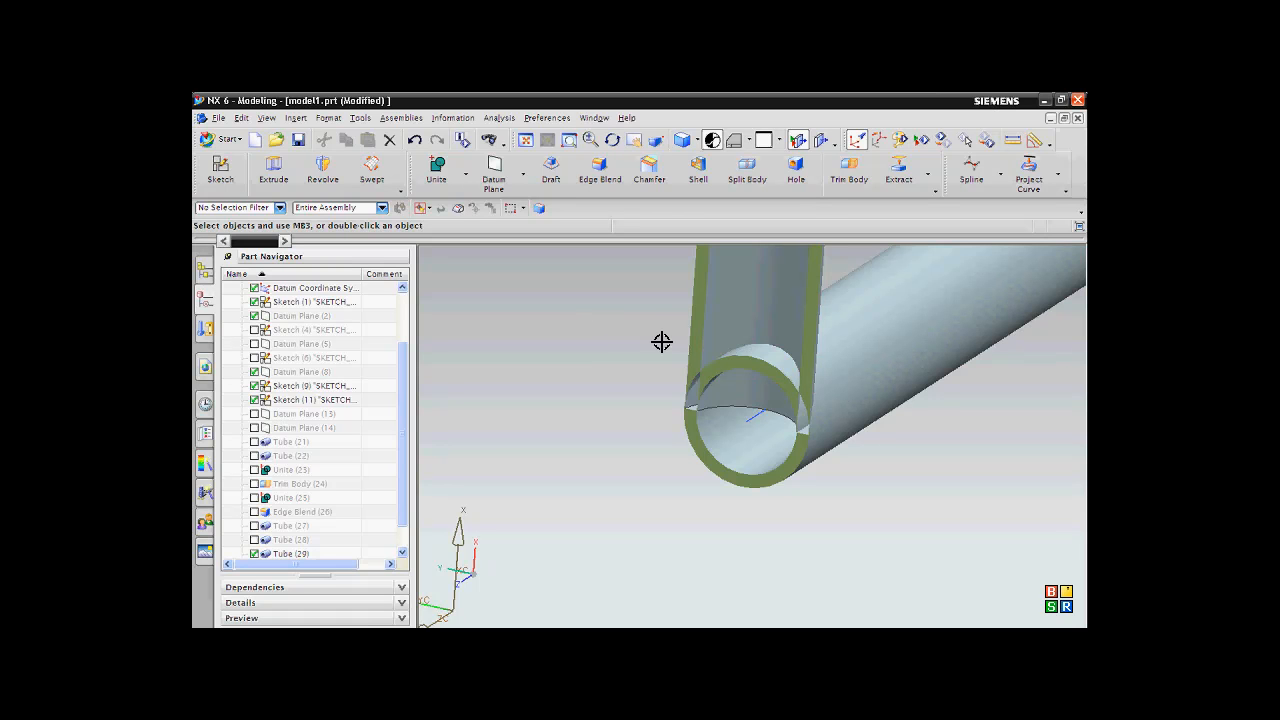
mouse_move(621, 365)
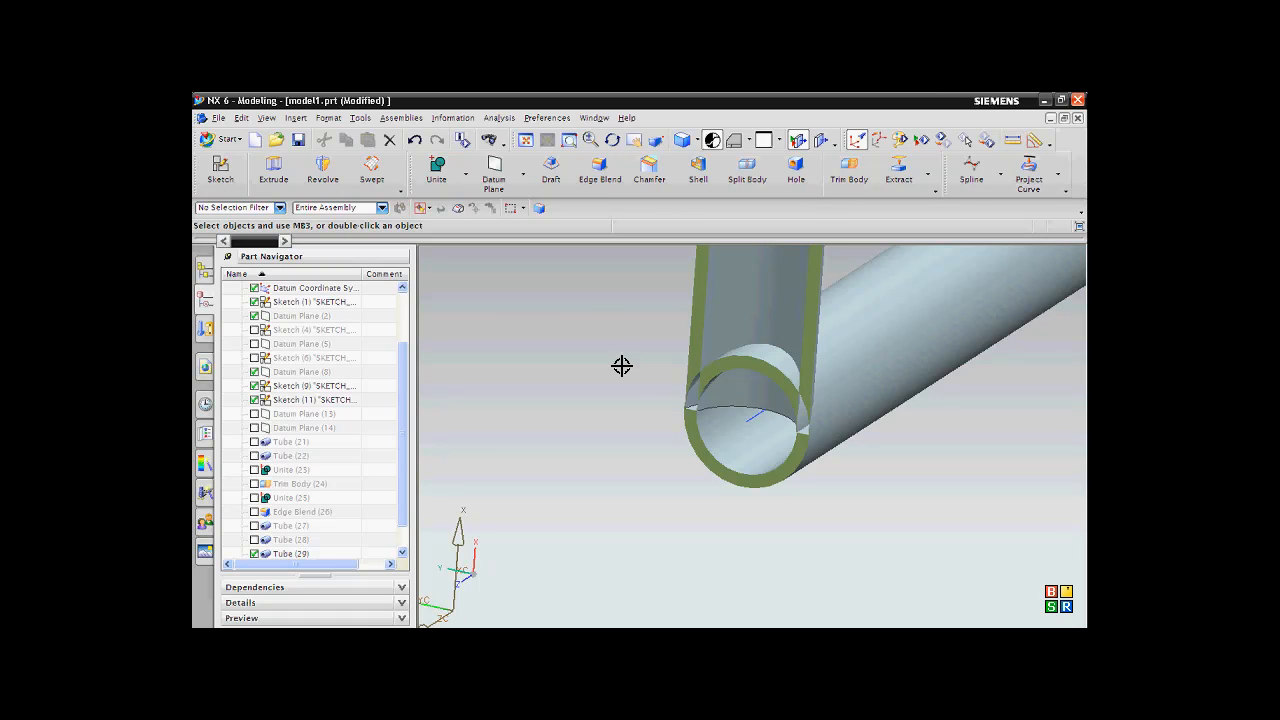
mouse_move(644, 305)
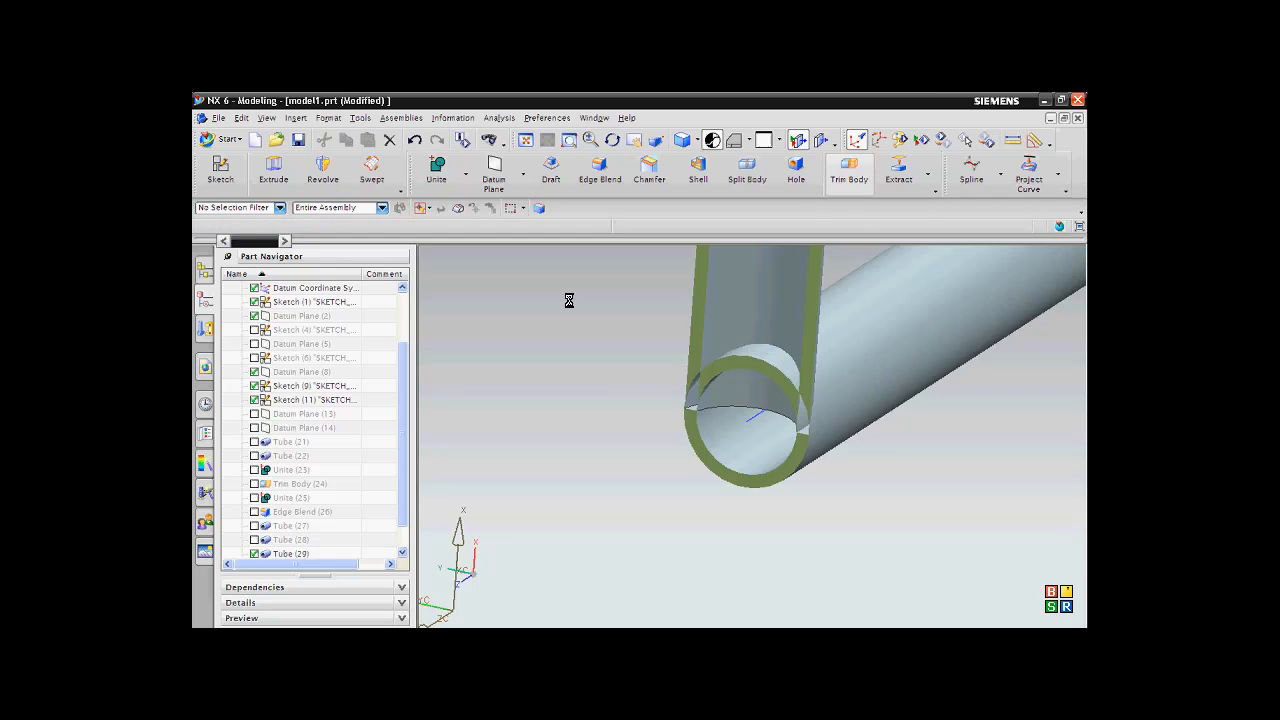
click(848, 170)
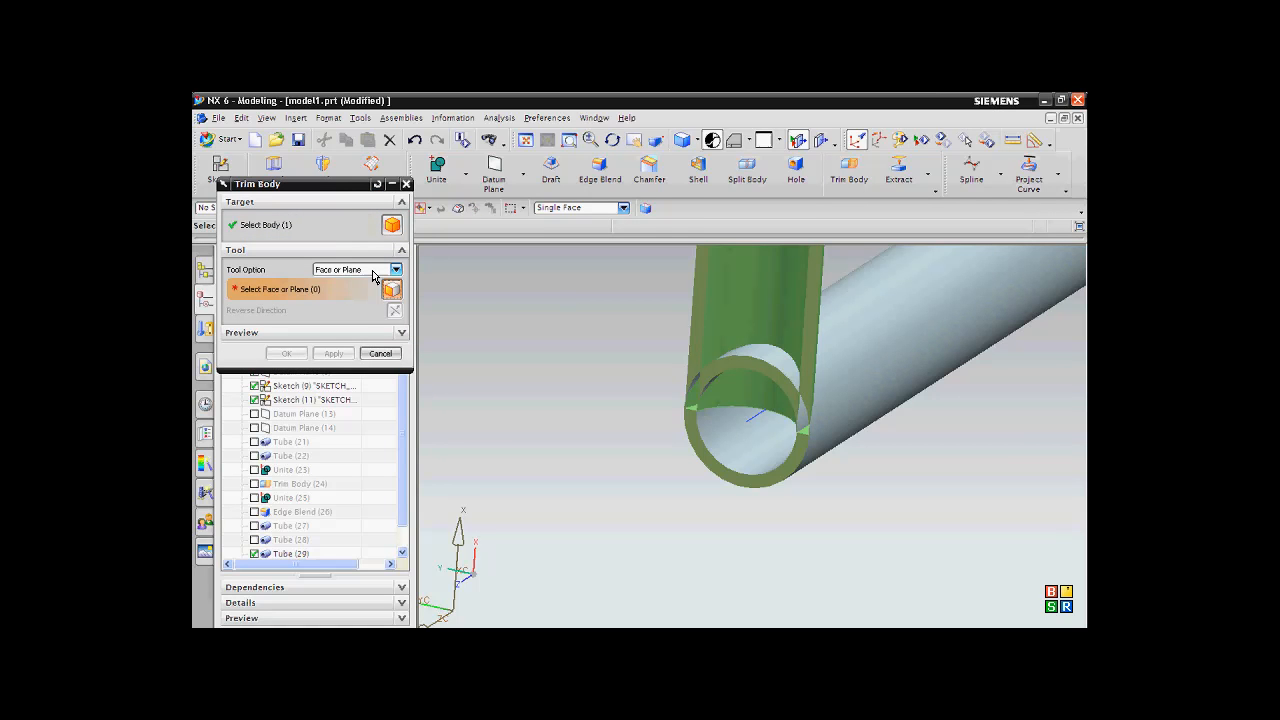
mouse_move(569, 291)
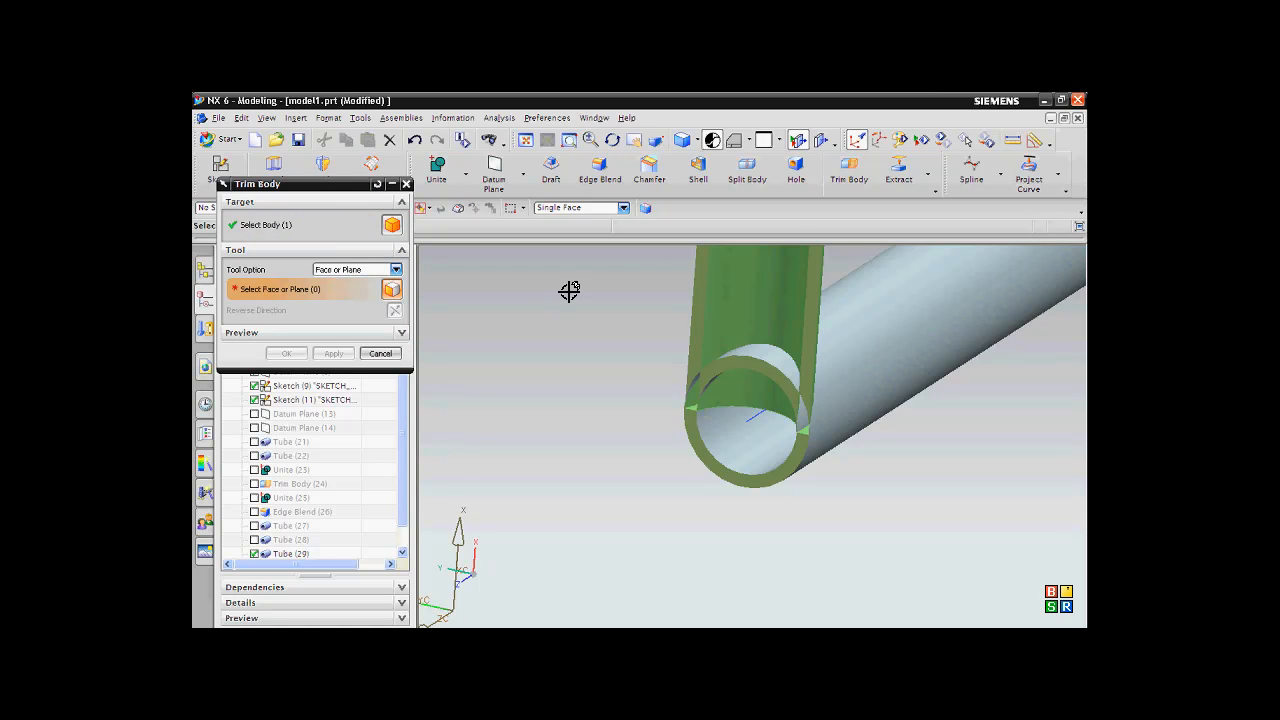
Trim the hoop tube back to the lower tube's inner face using the Face selection filter
right_click(569, 291)
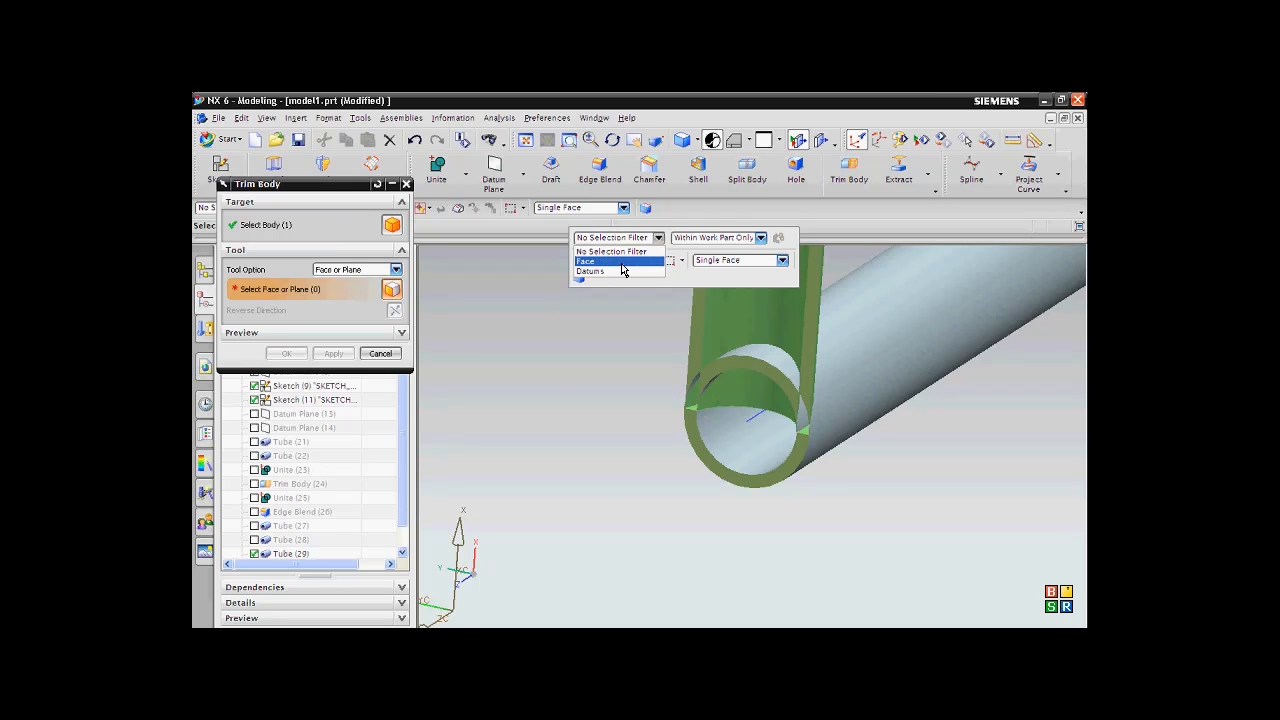
click(586, 261)
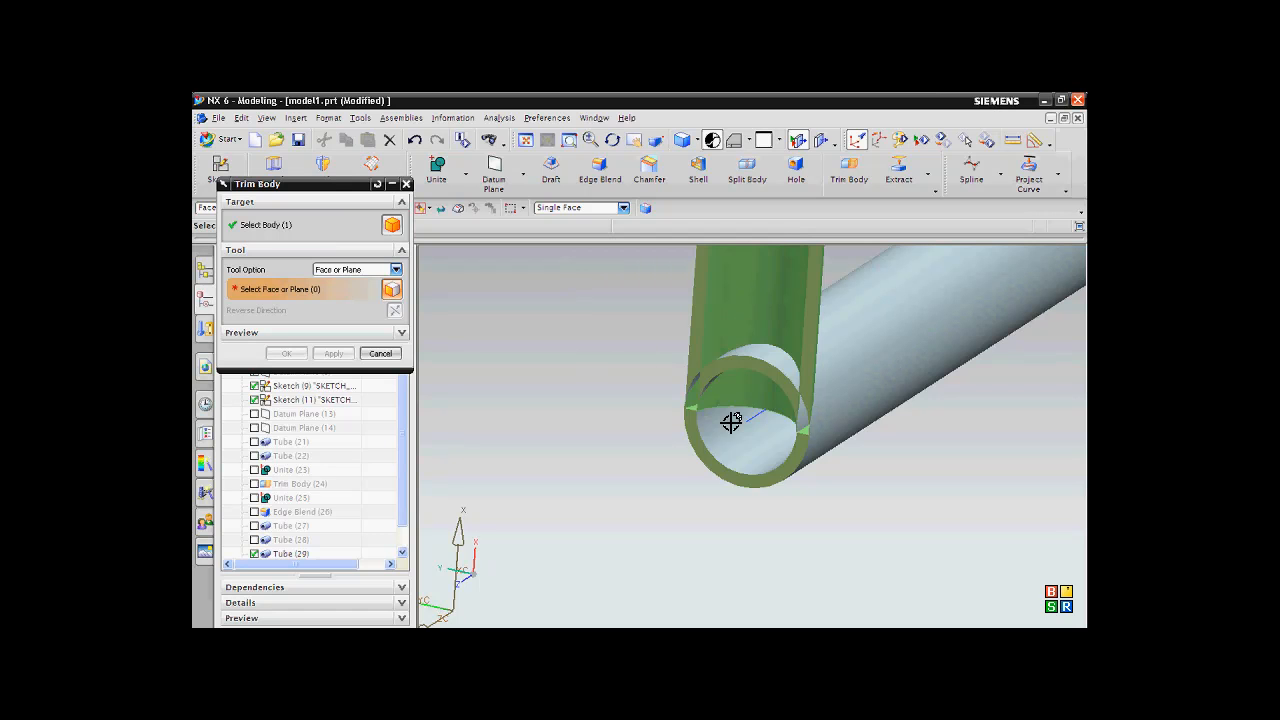
click(730, 420)
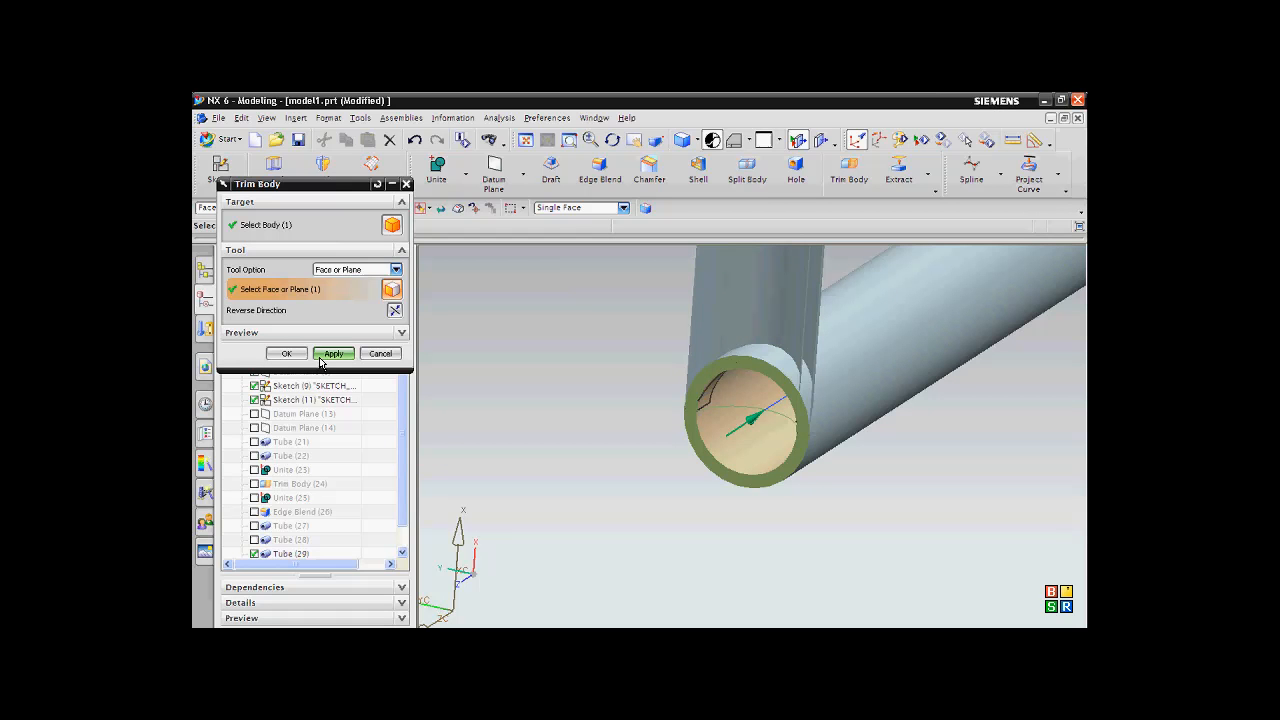
click(333, 353)
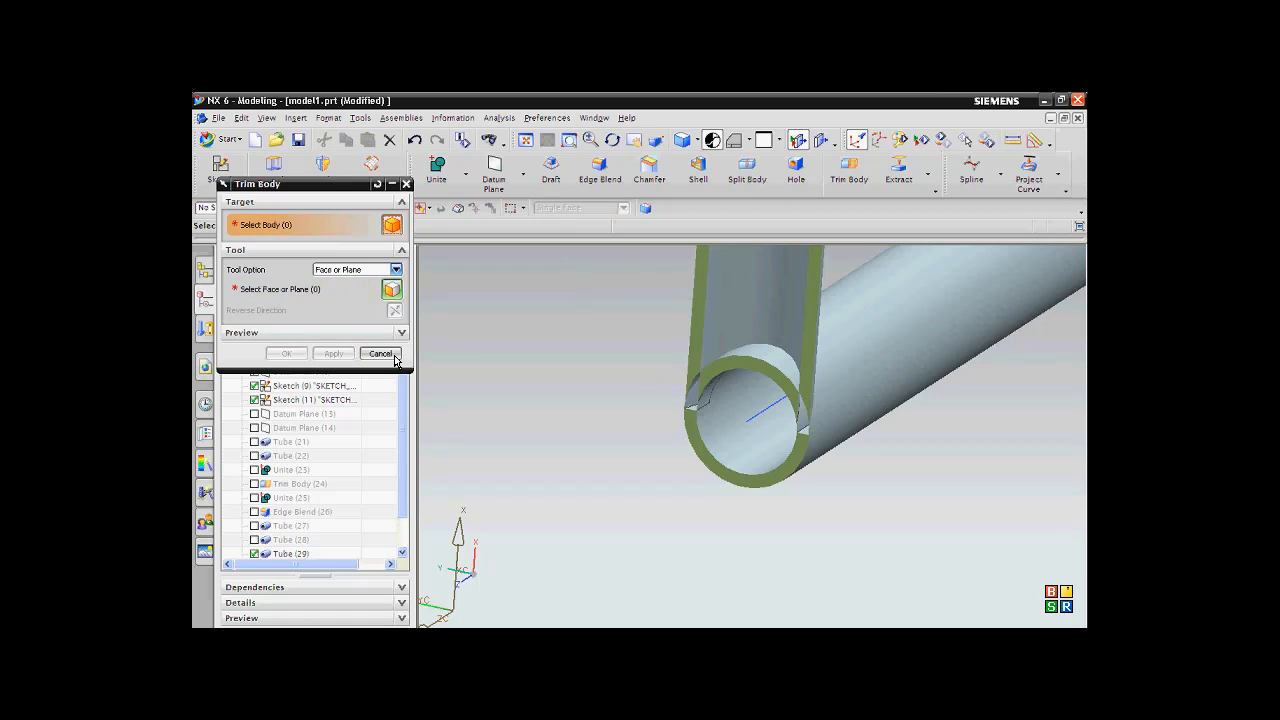
click(380, 353)
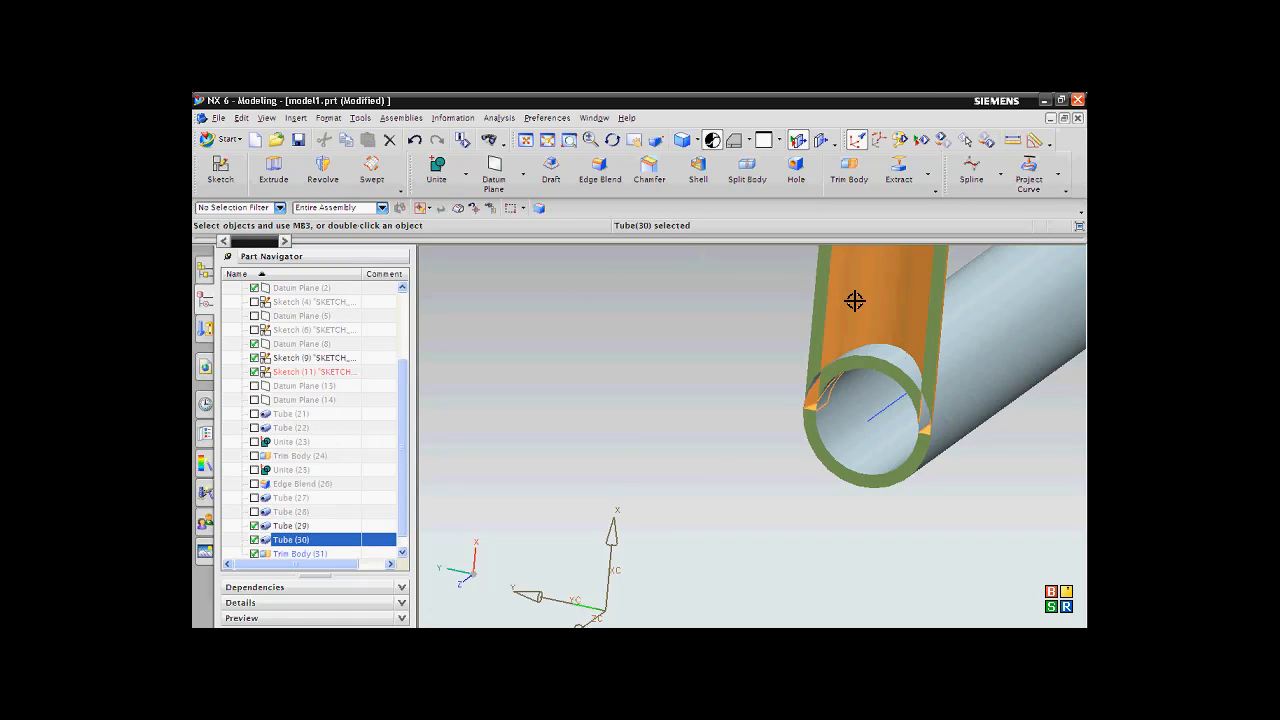
Select the second tube body and begin a Unite with the hoop tube as target
click(291, 525)
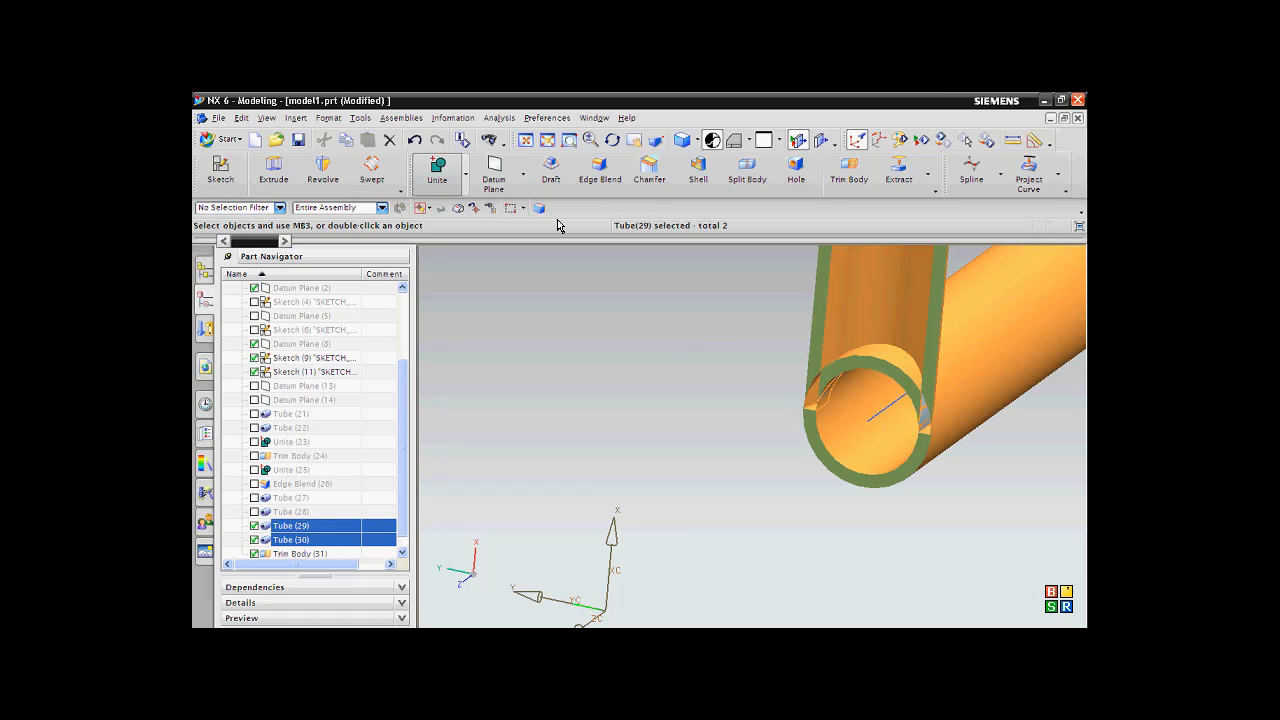
click(437, 170)
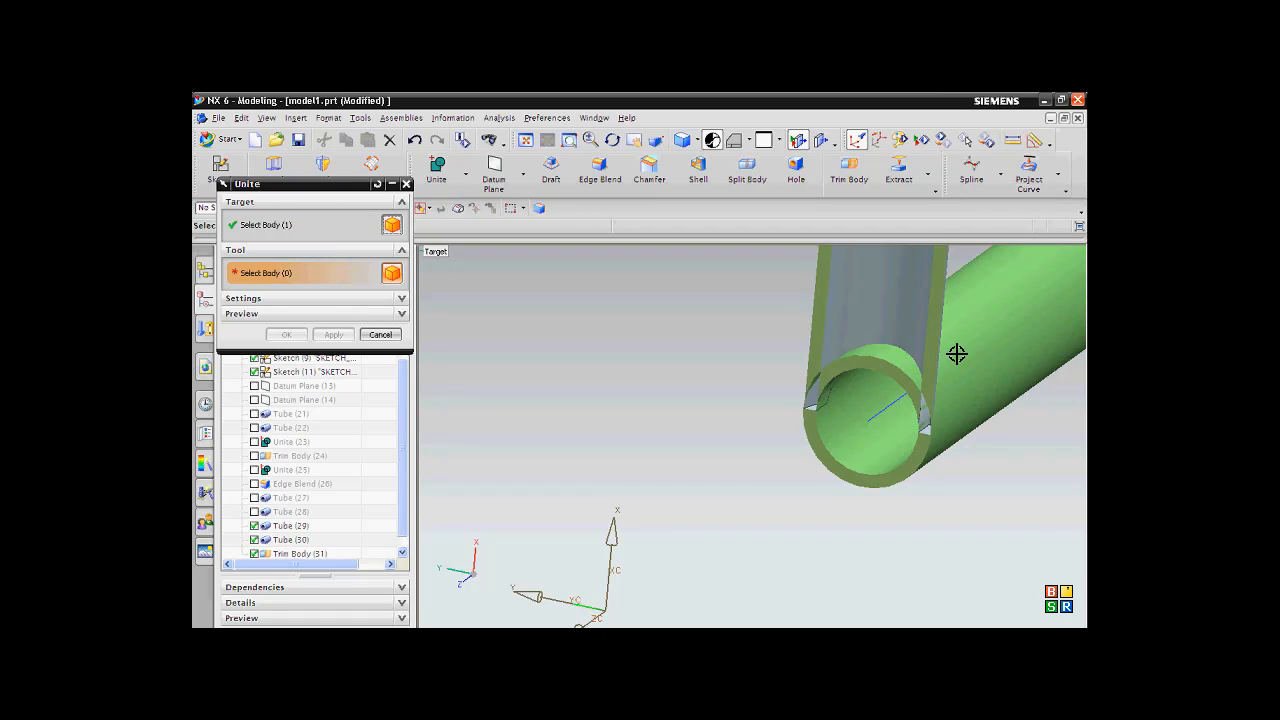
Pick the other tube as the tool body to merge it into the hoop tube
click(880, 300)
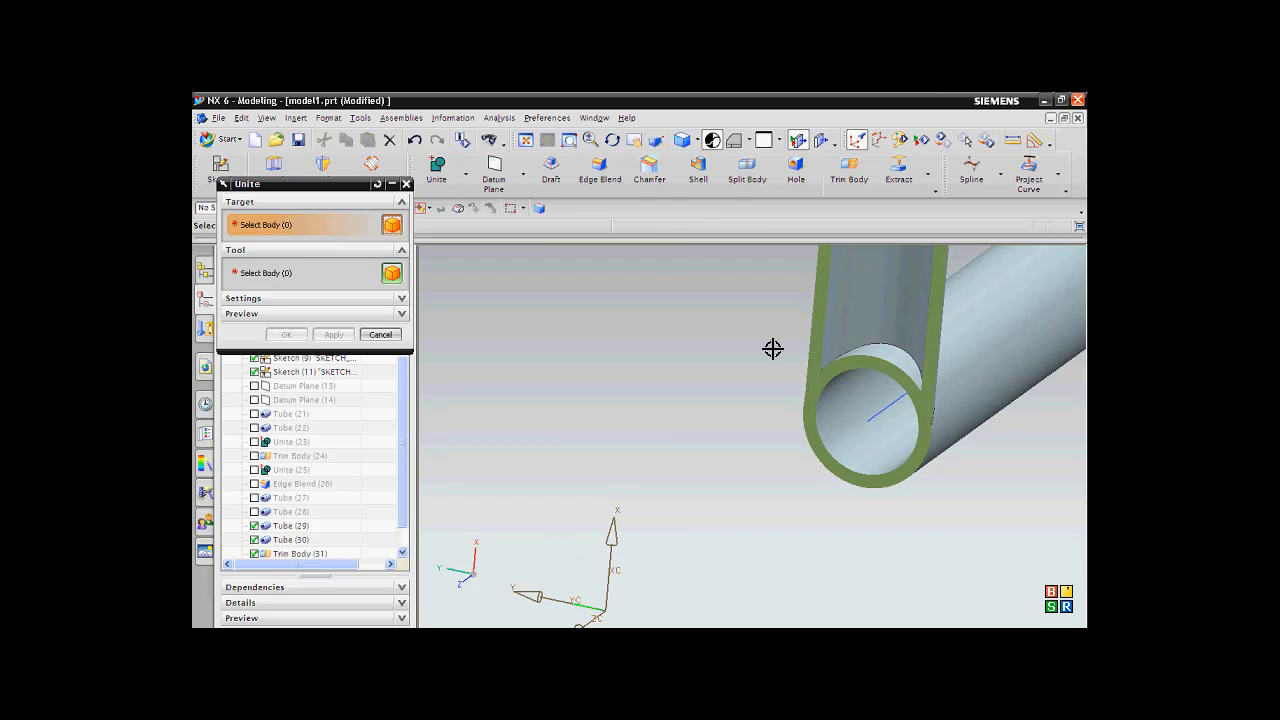
click(380, 334)
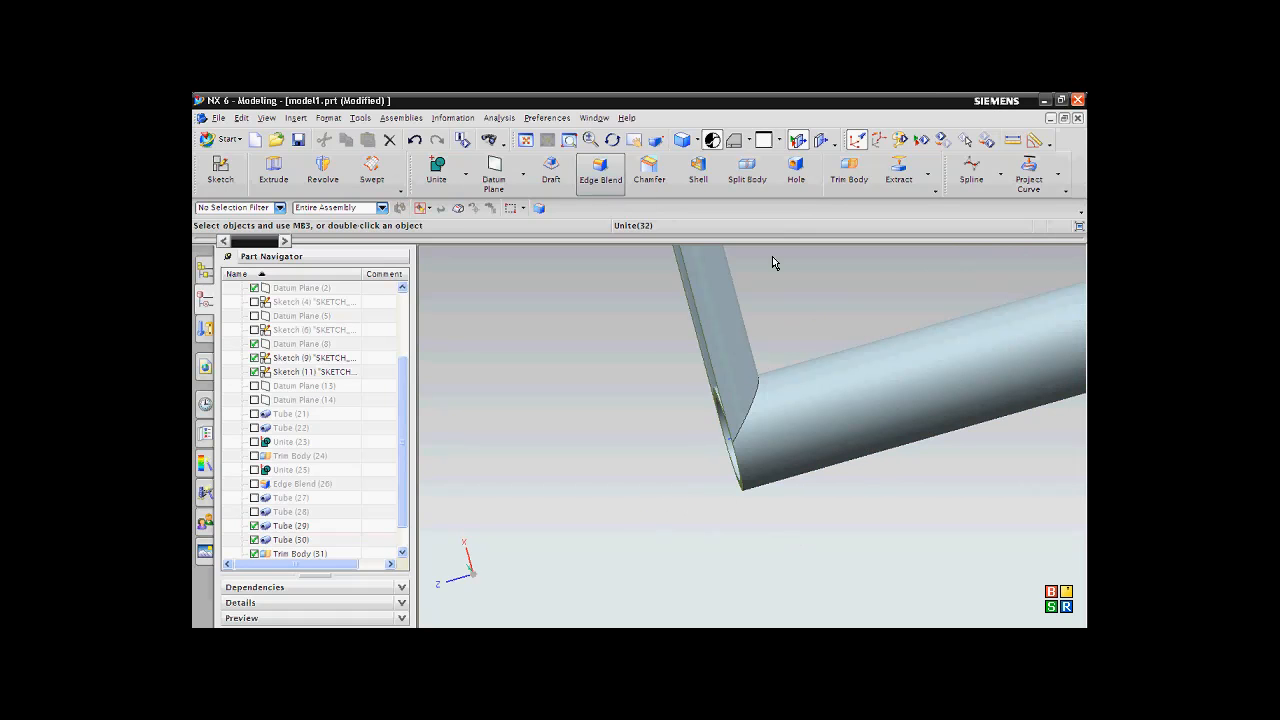
Add a radius 1 edge blend on the edge where the two tubes join
click(600, 168)
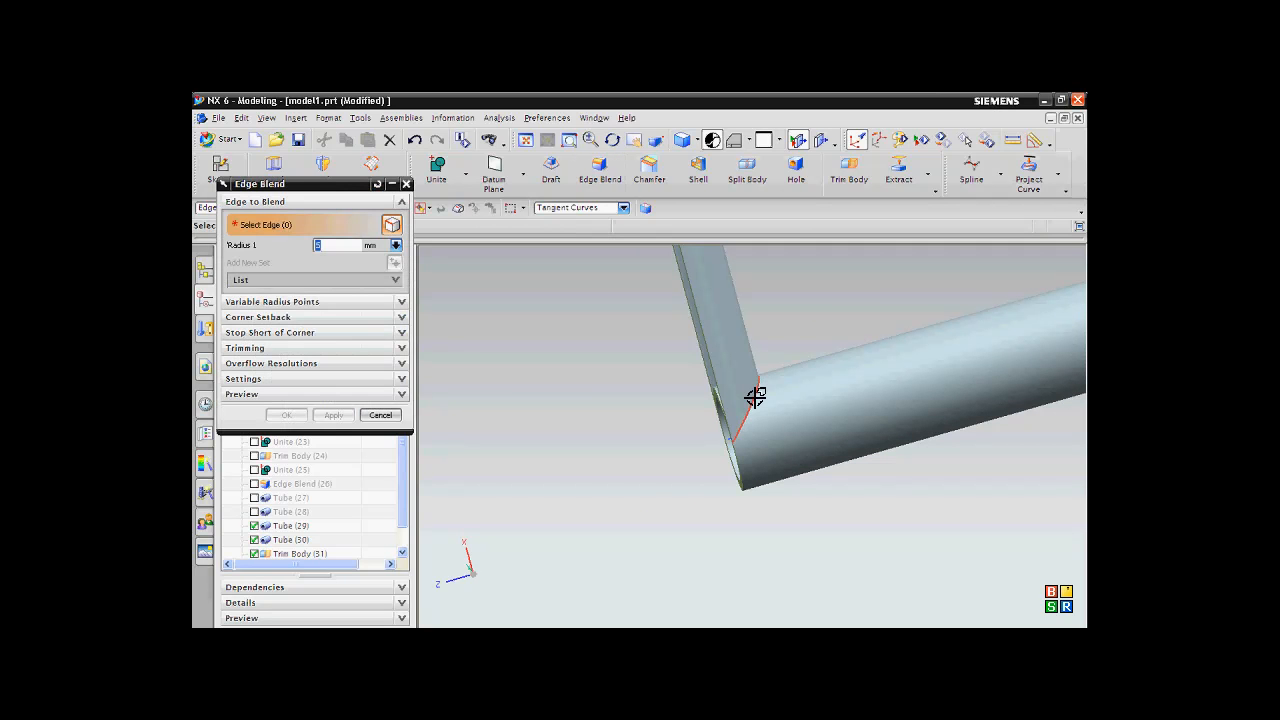
click(755, 398)
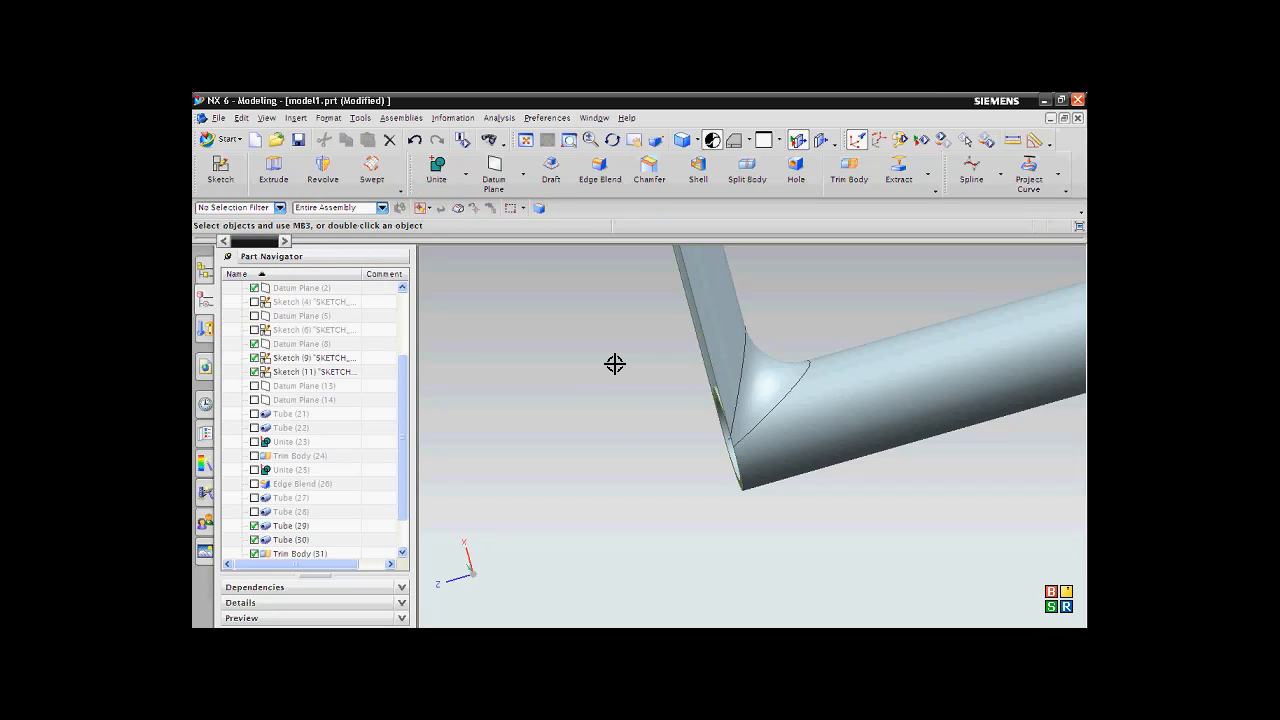
mouse_move(414, 399)
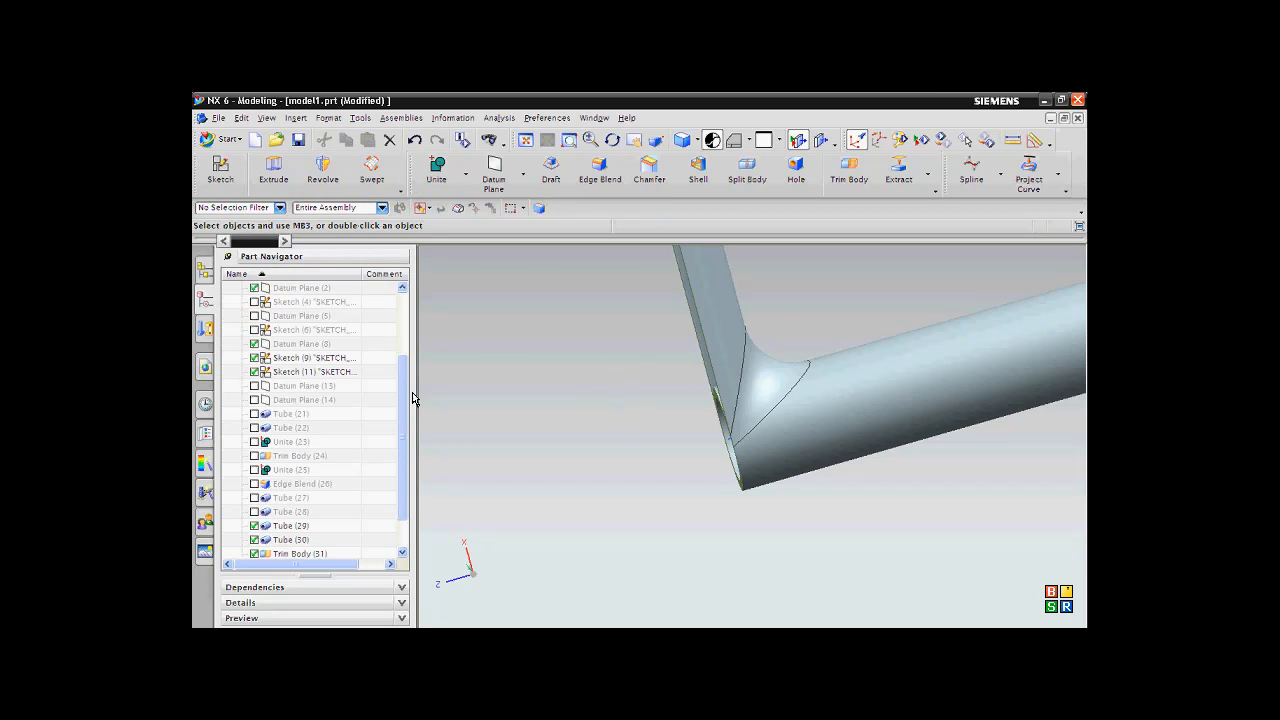